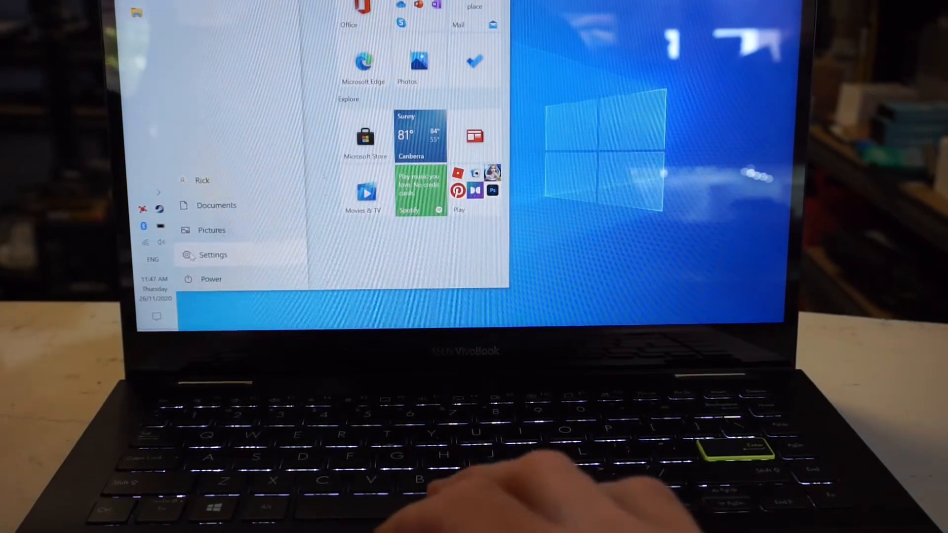
Reach the Bluetooth & other devices page via Start > Settings > Devices
click(212, 255)
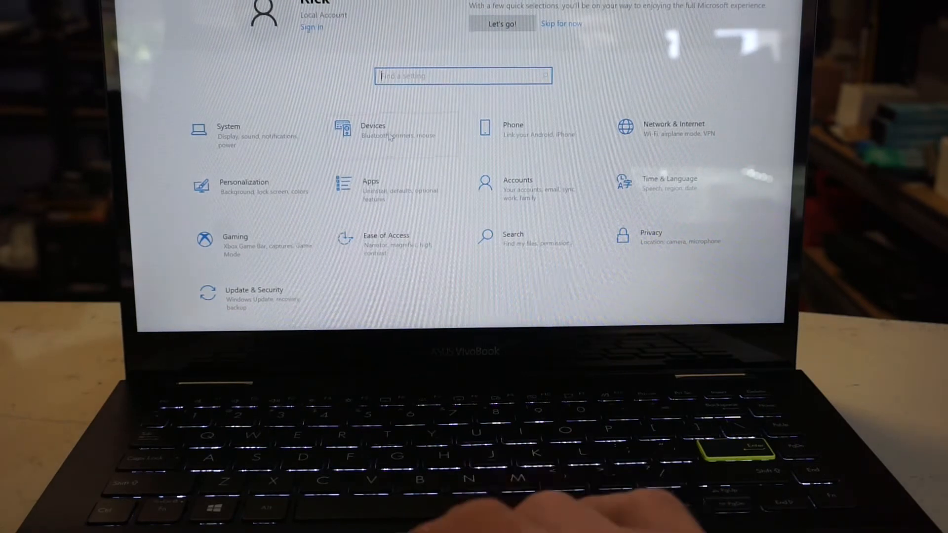
click(374, 130)
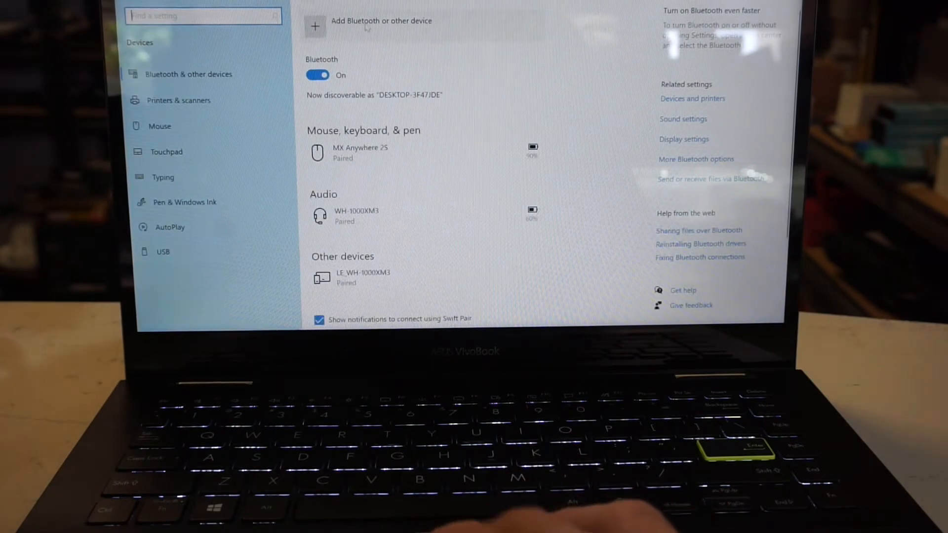
Add a Bluetooth device, pair the Tracks Air headphones and confirm with Done
click(314, 26)
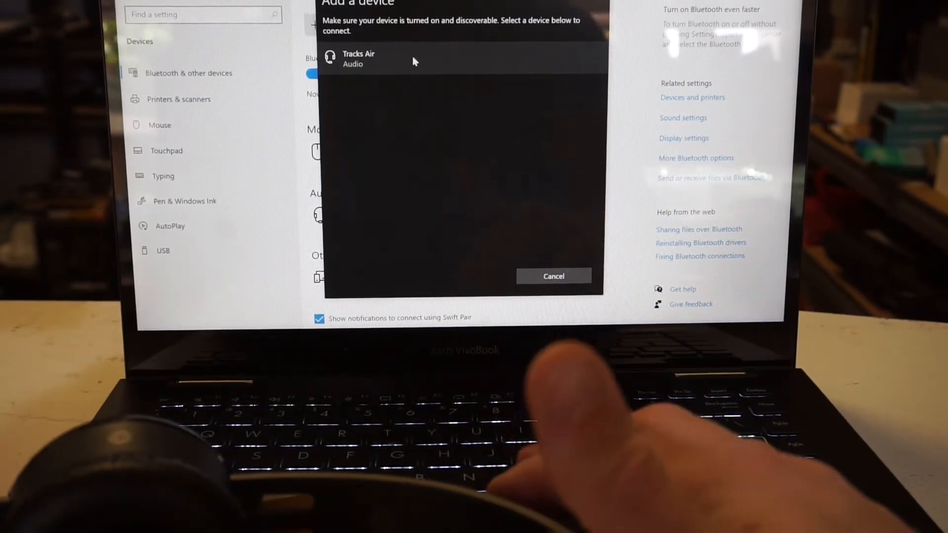
click(387, 59)
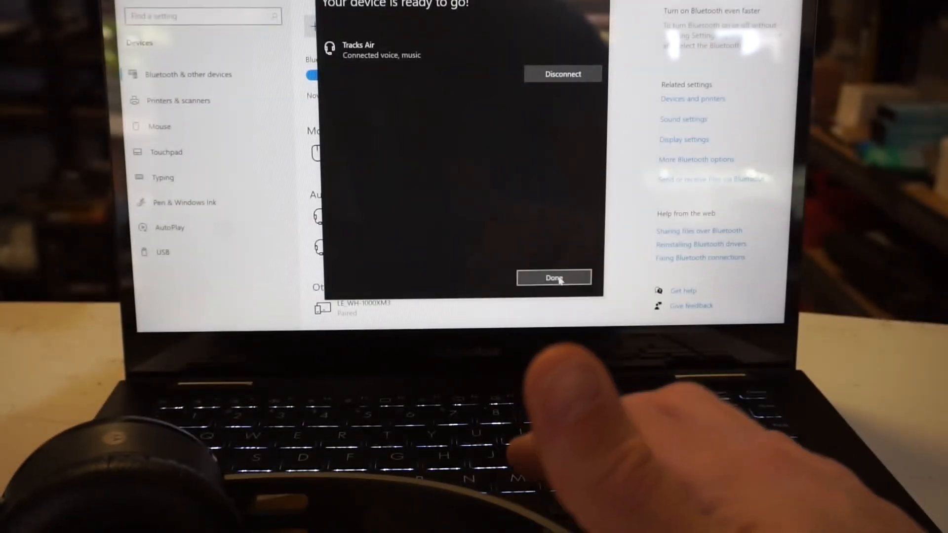
click(553, 277)
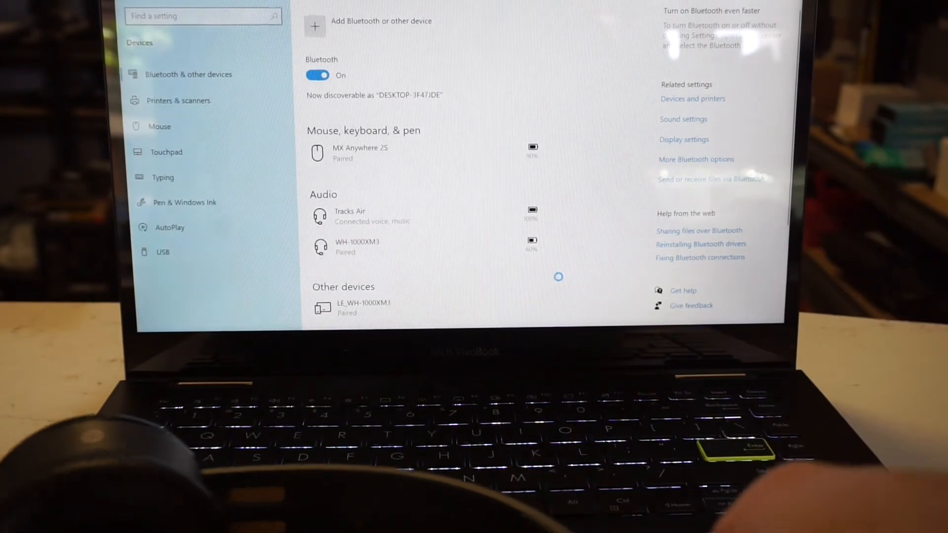